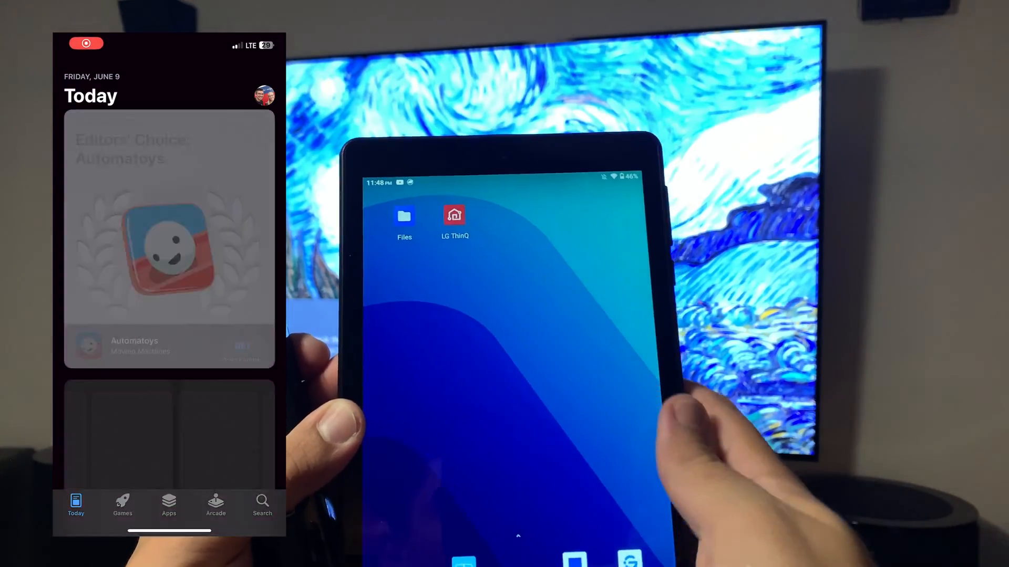
Step: Search the store for "lg thinq" and open the LG ThinQ result's app page
left_click(261, 507)
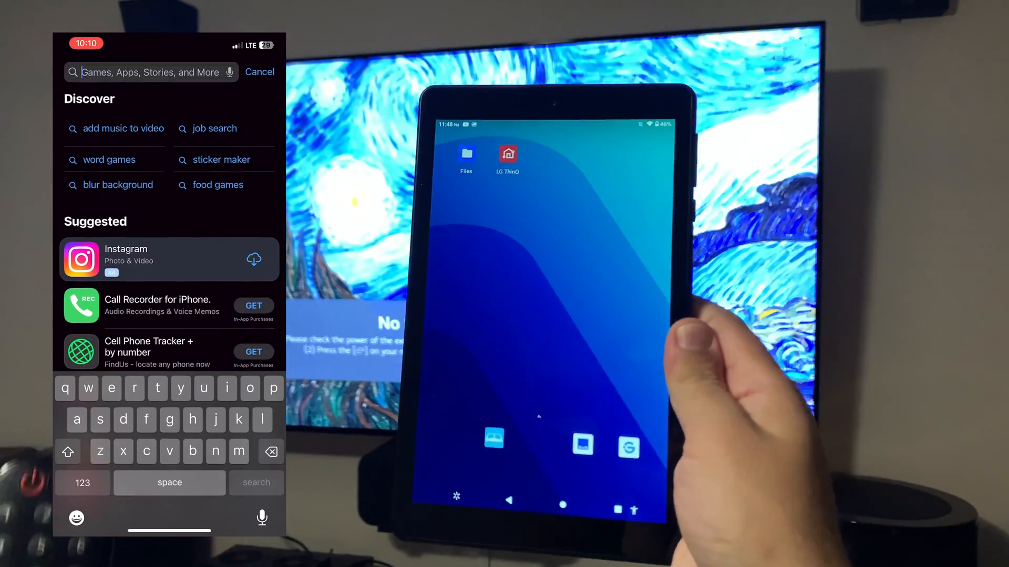
type("lg thinq")
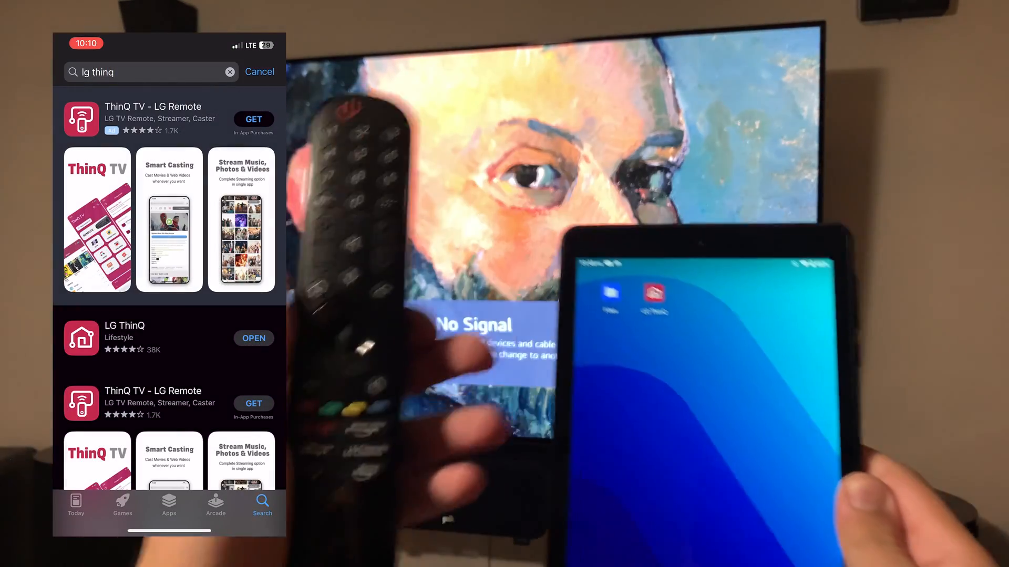
left_click(125, 338)
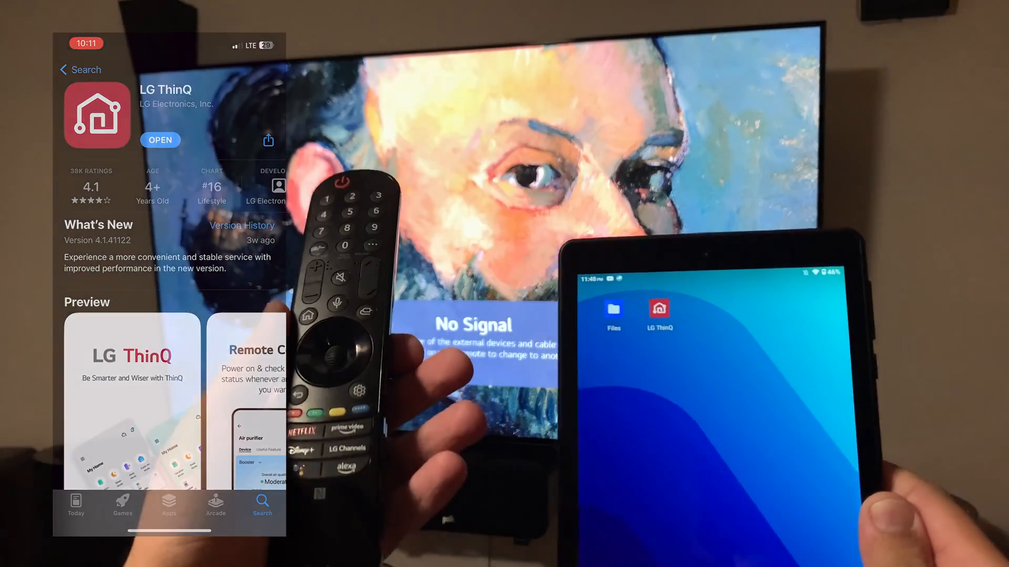